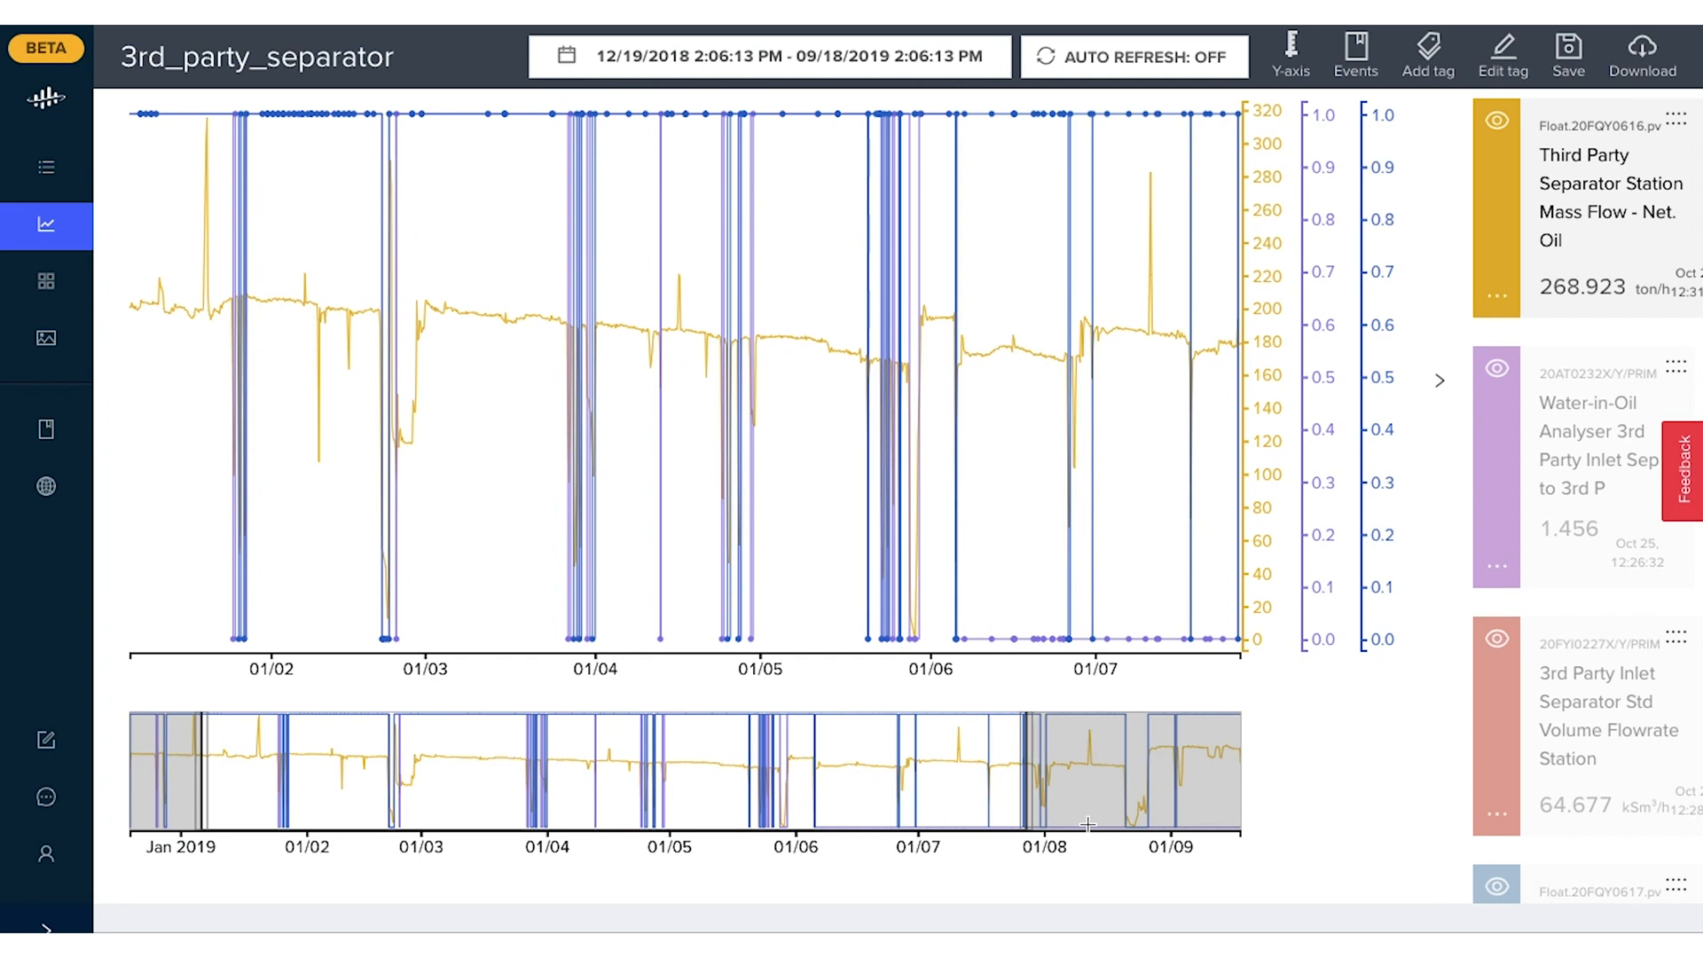
{"action": "mouse_move", "coordinate": [862, 726]}
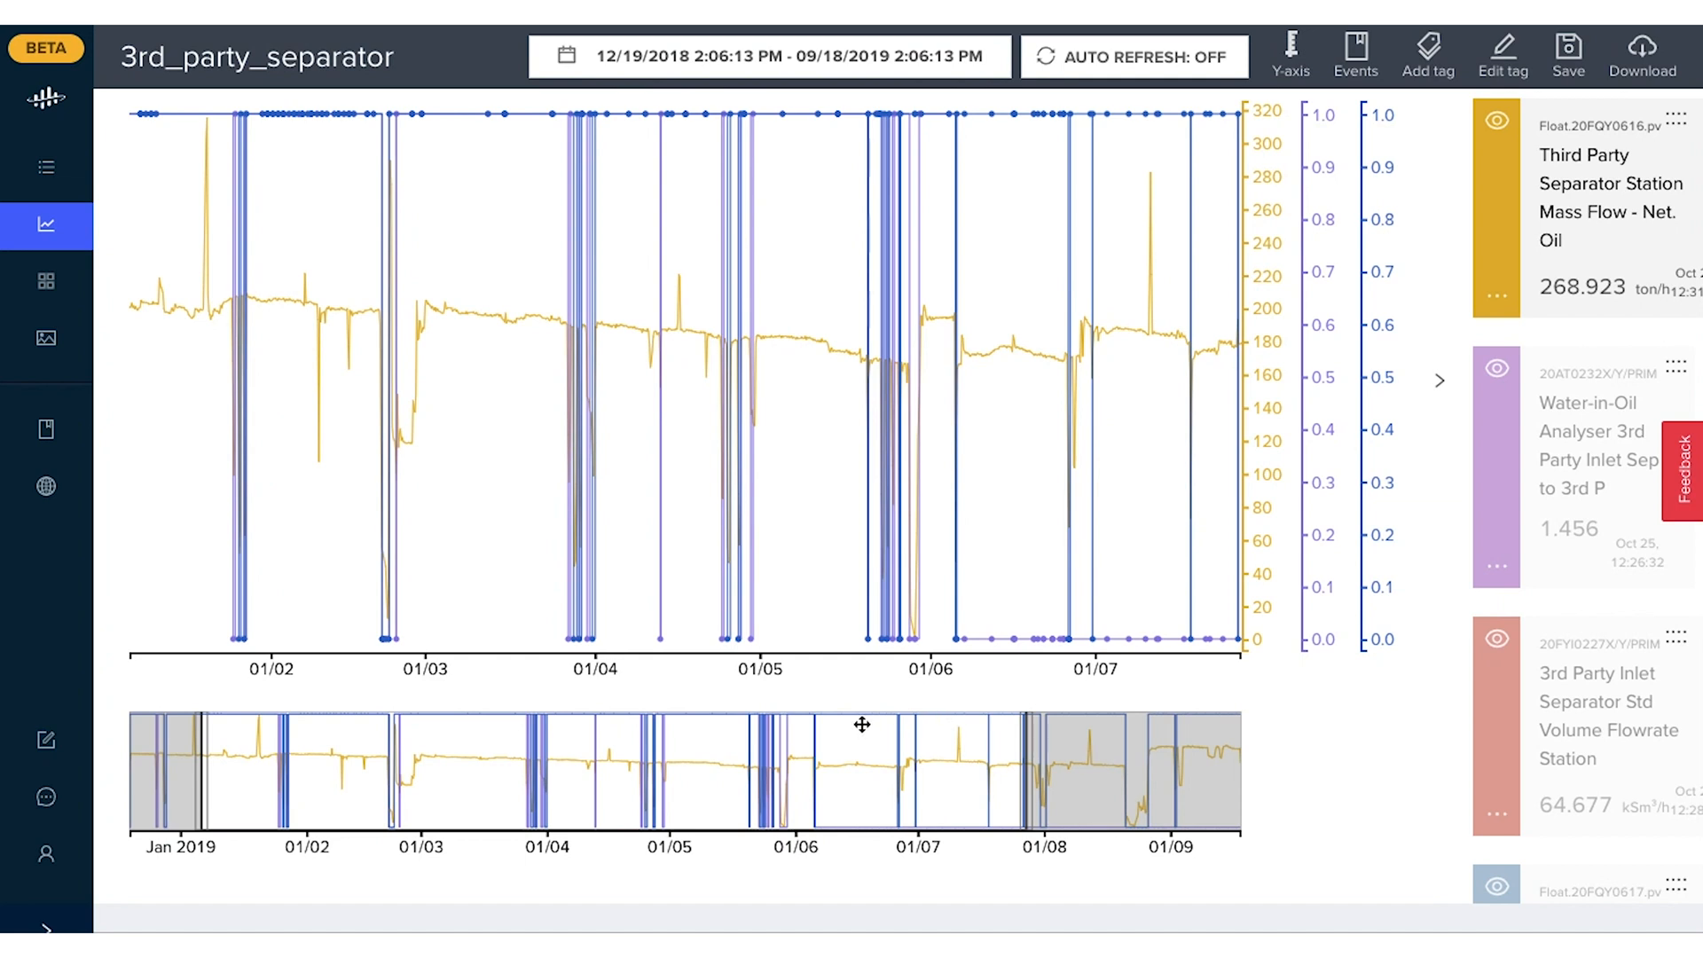
{"action": "mouse_move", "coordinate": [217, 780]}
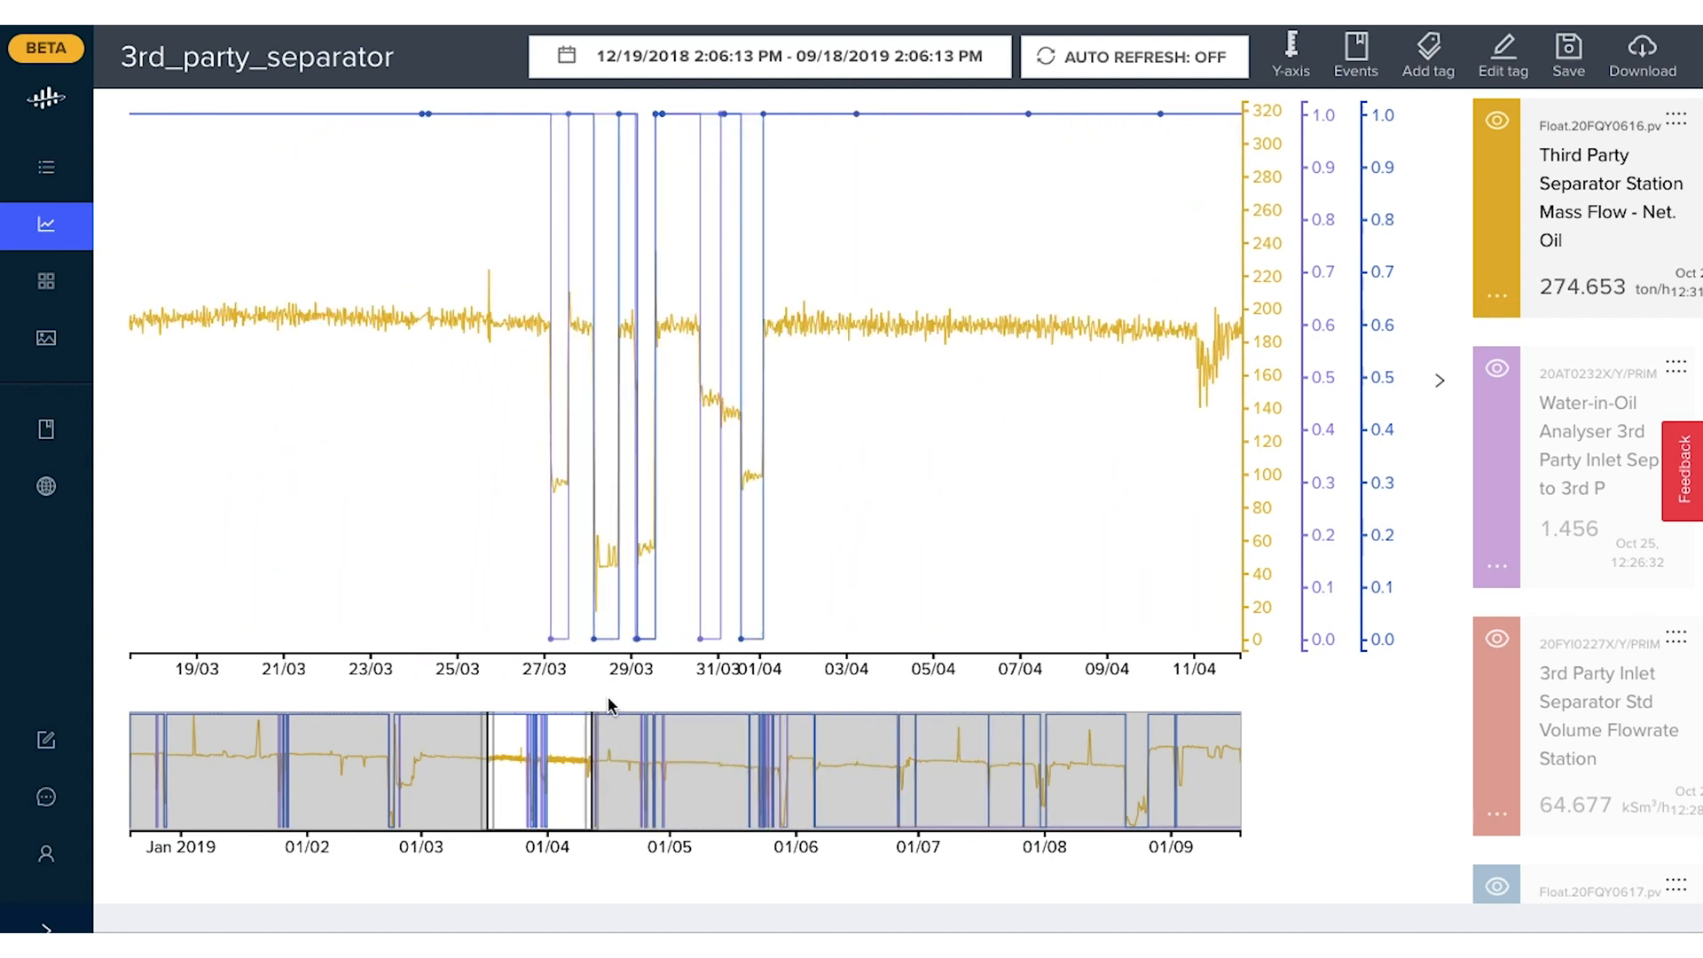
{"action": "mouse_move", "coordinate": [581, 641]}
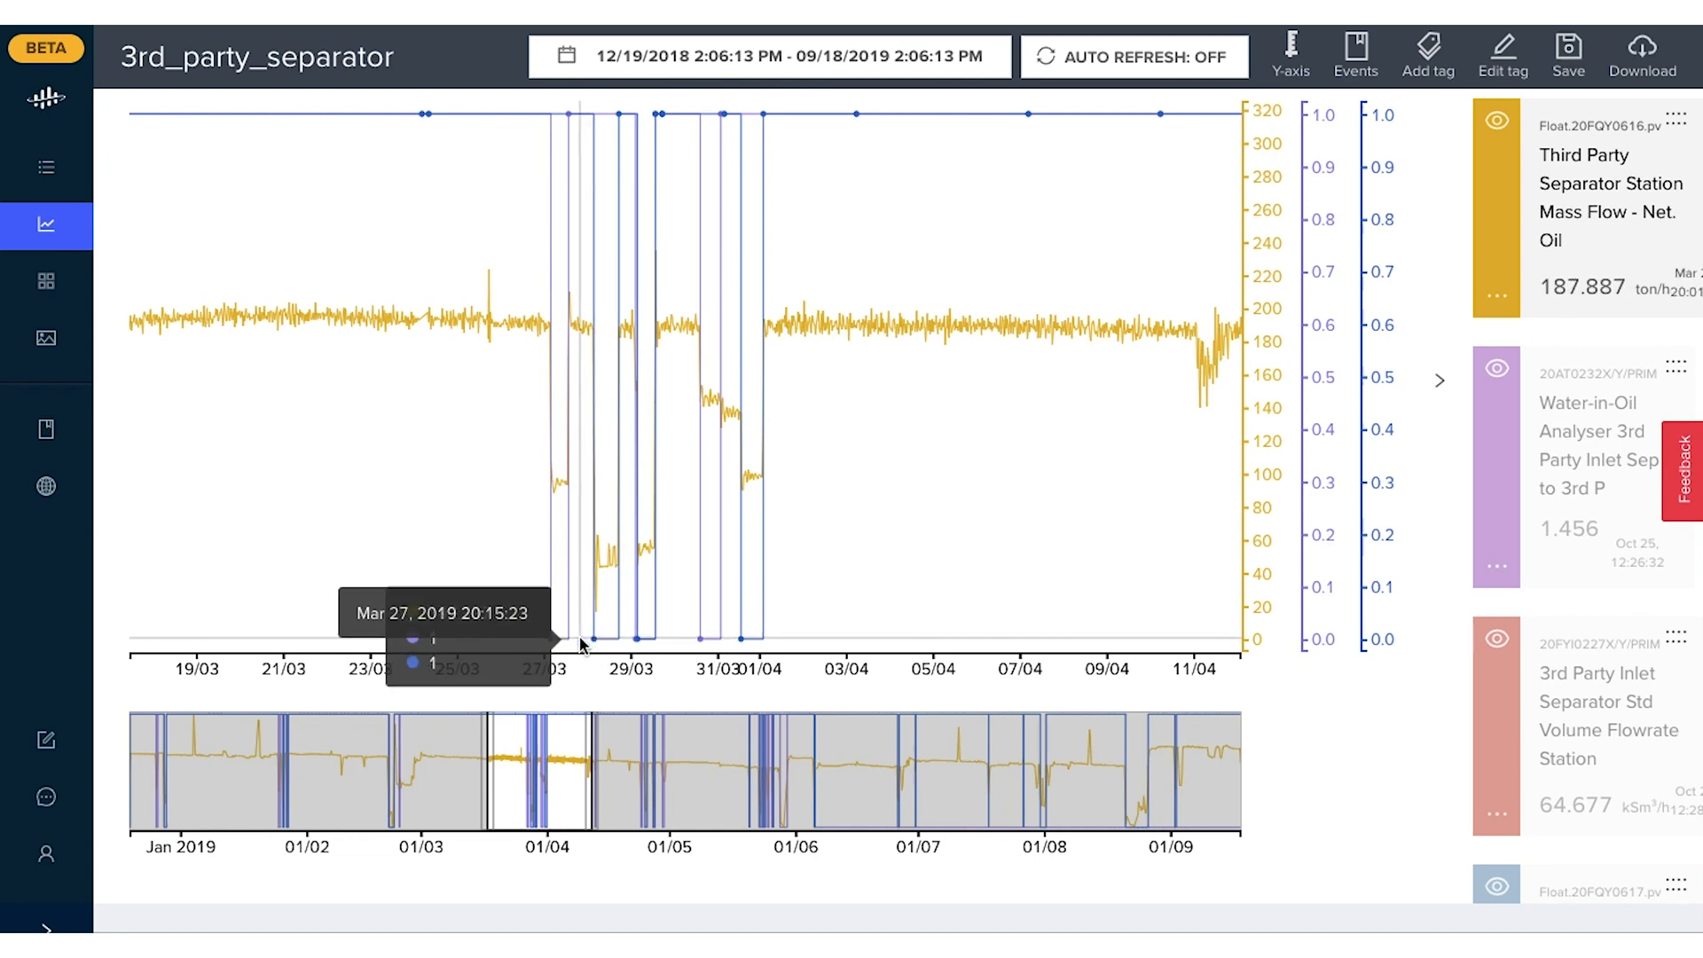
{"action": "mouse_move", "coordinate": [559, 438]}
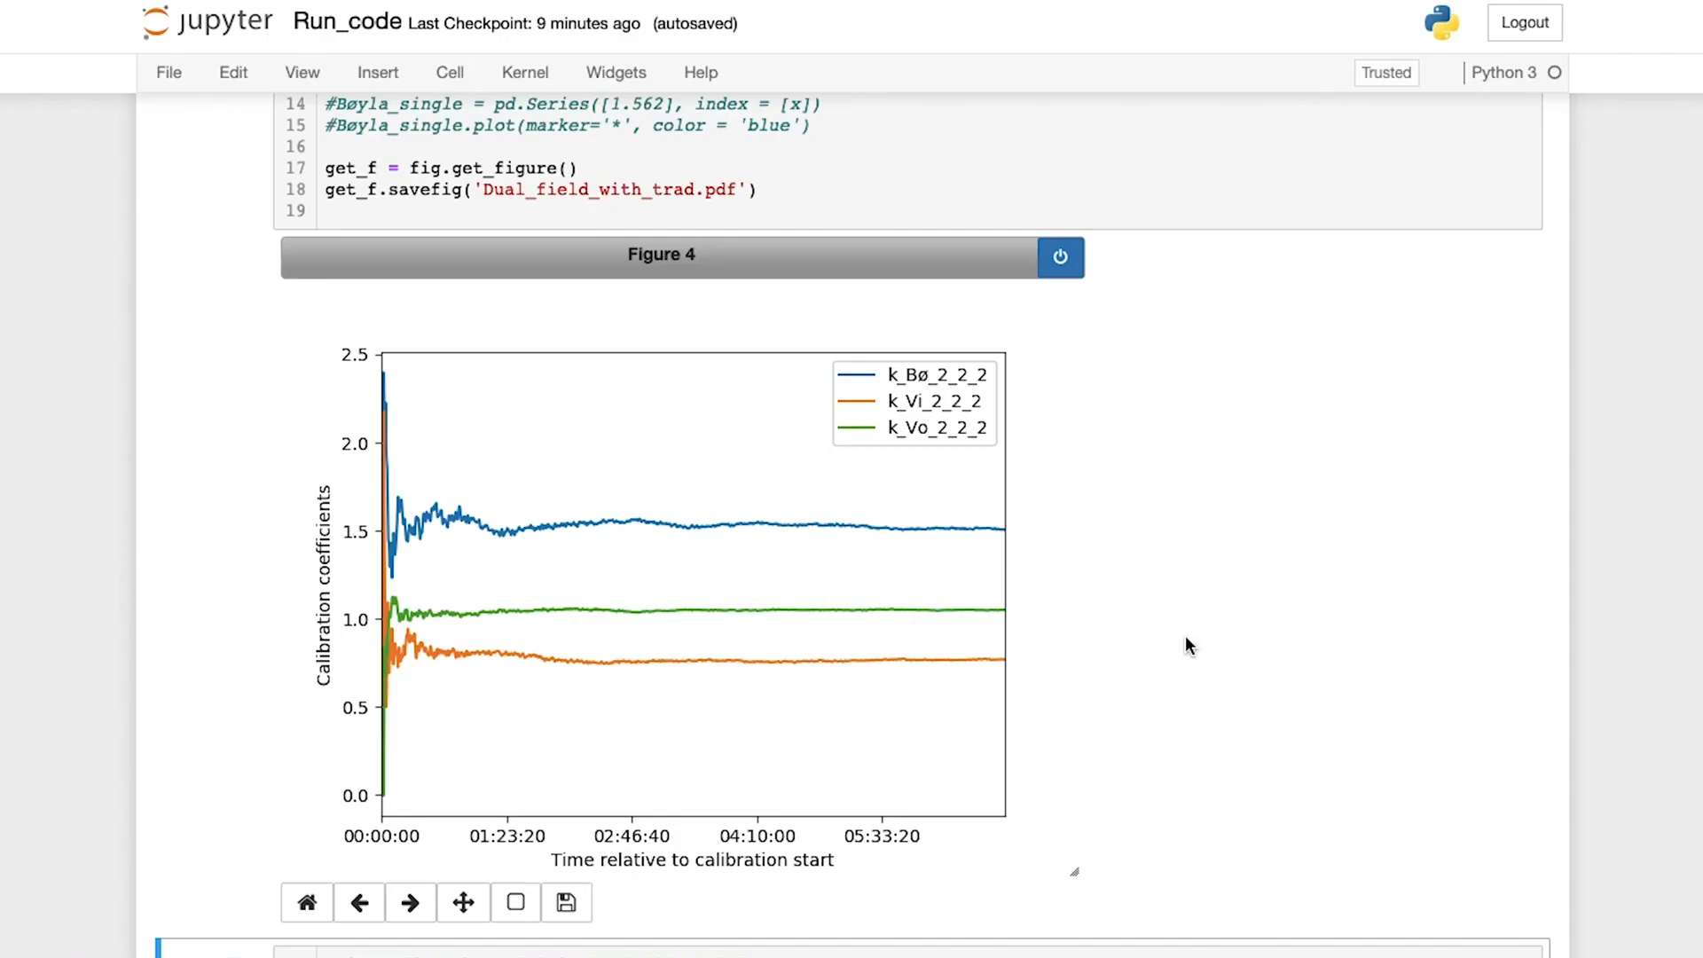
{"action": "scroll", "scroll_direction": "down", "scroll_amount": 3}
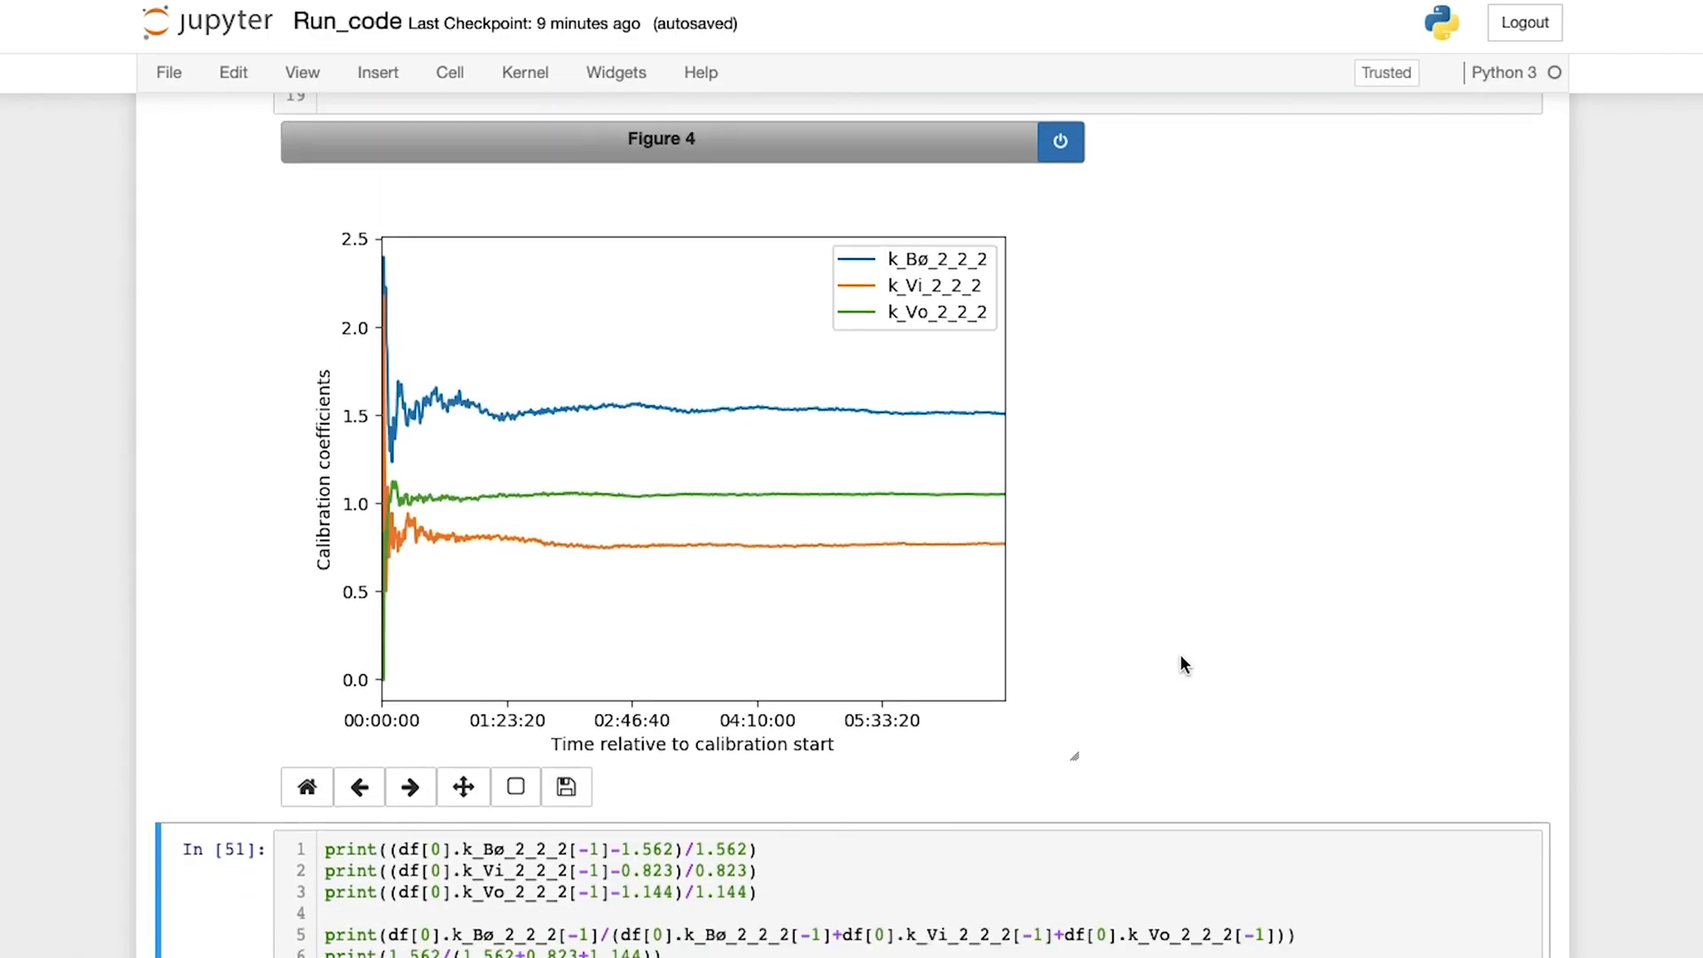
{"action": "mouse_move", "coordinate": [408, 422]}
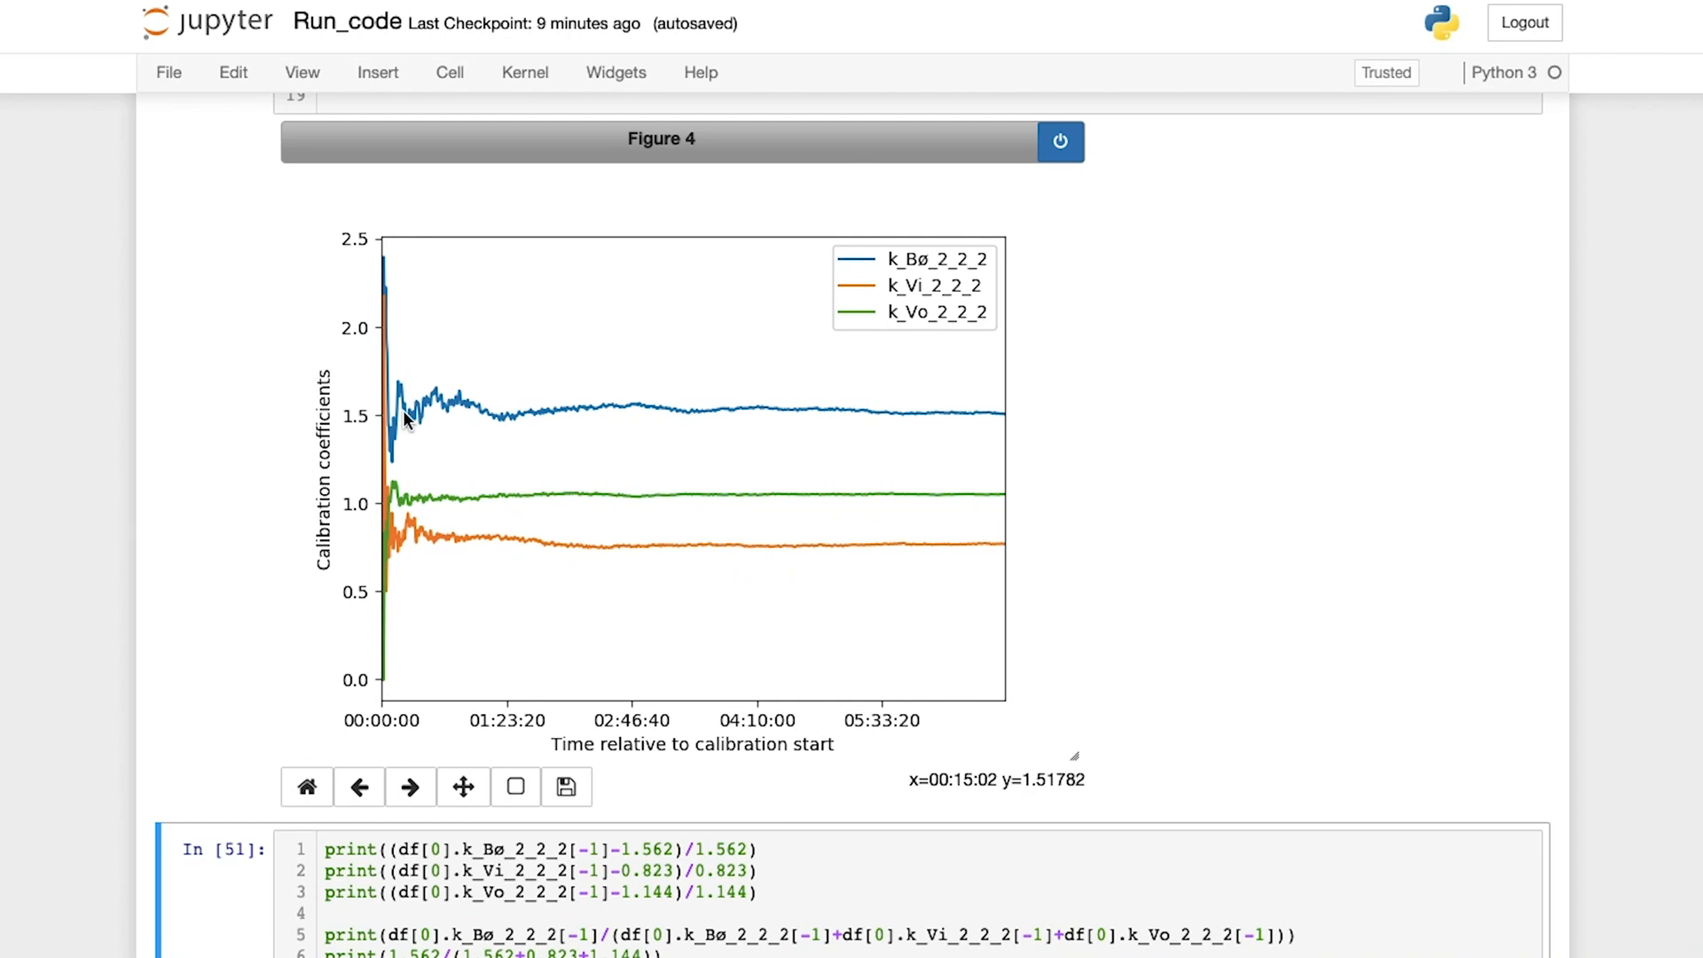
{"action": "mouse_move", "coordinate": [419, 419]}
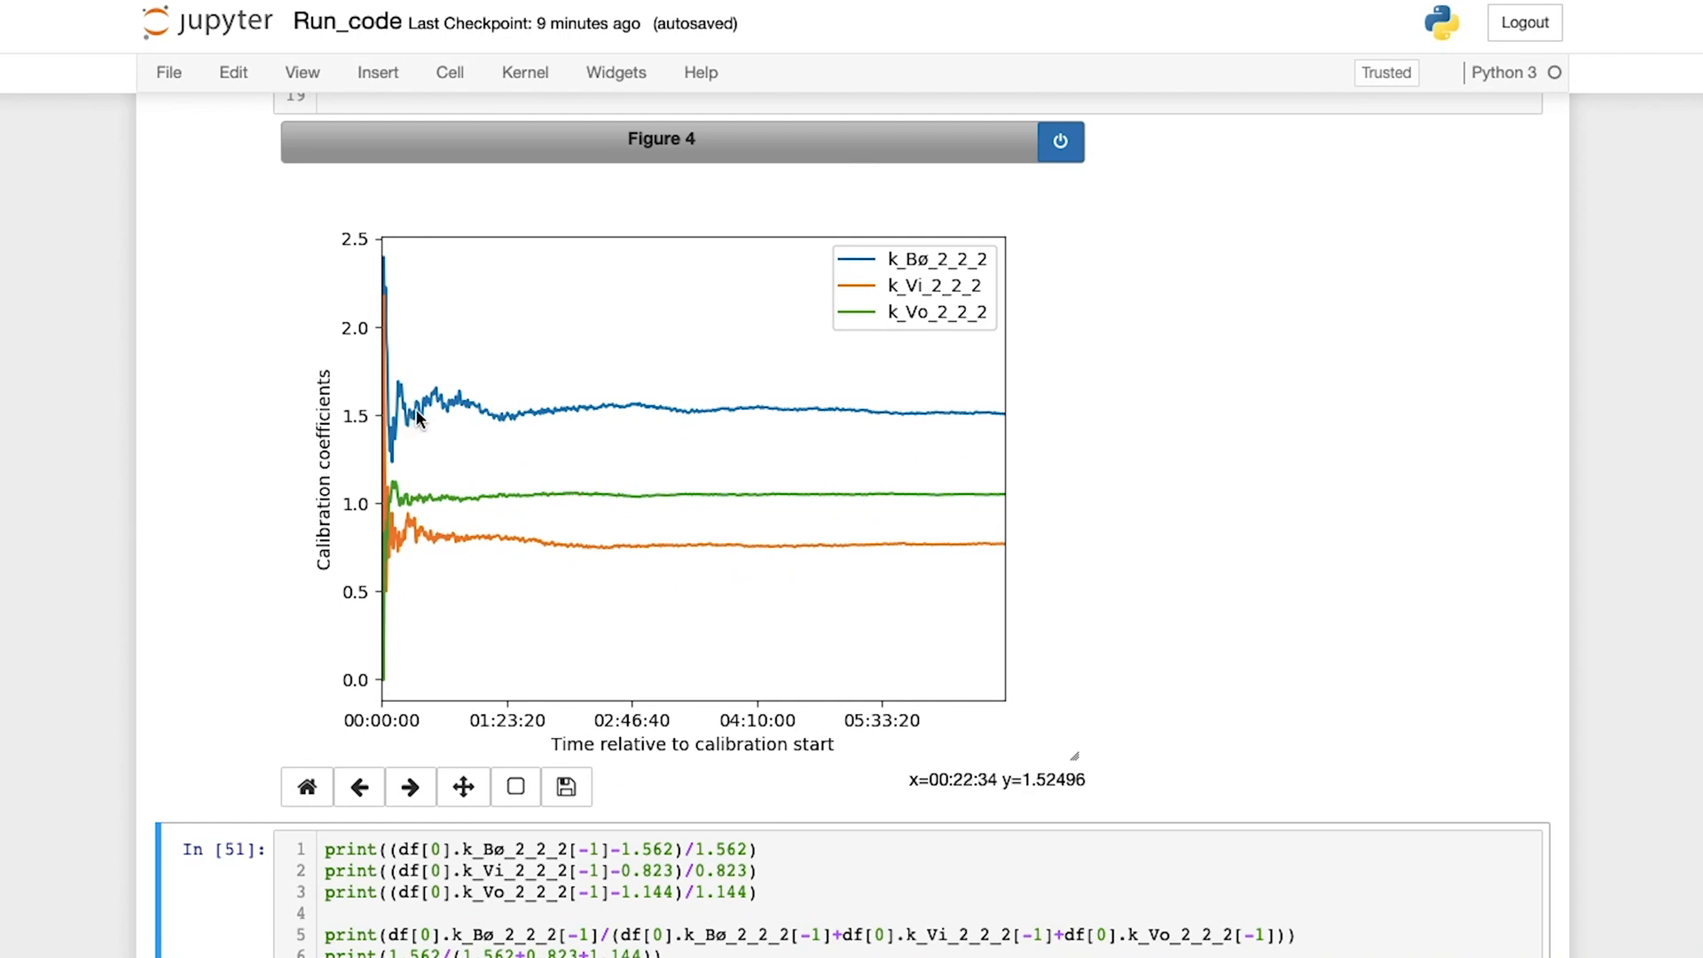
{"action": "mouse_move", "coordinate": [444, 413]}
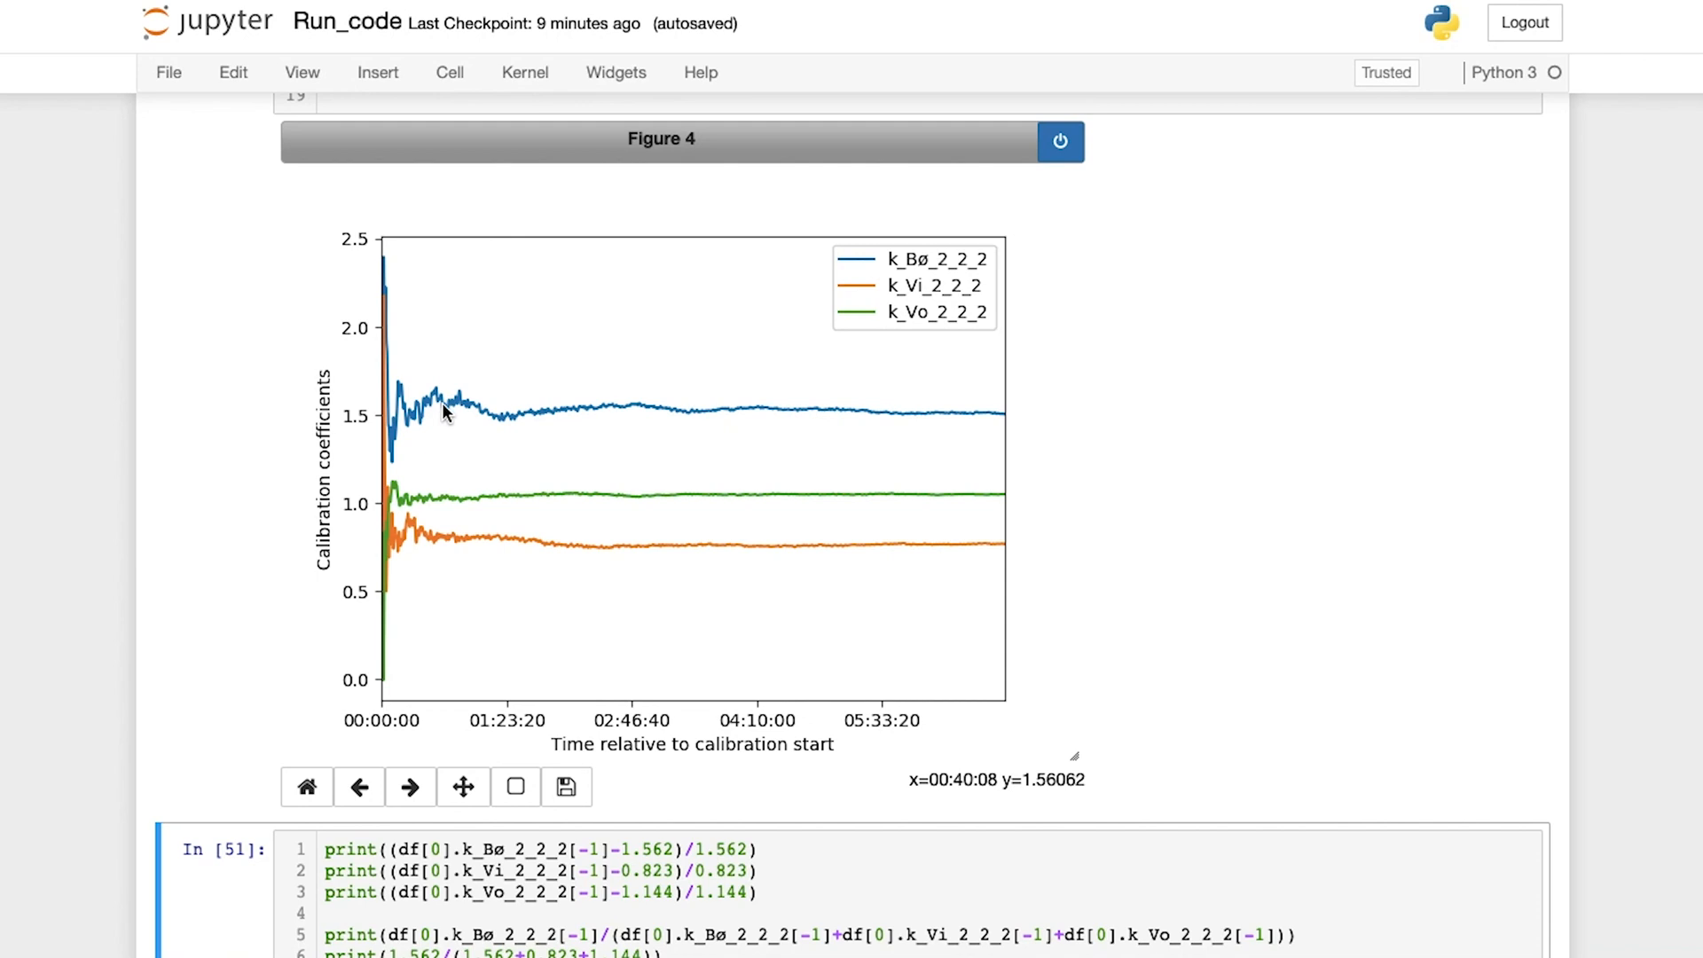
{"action": "mouse_move", "coordinate": [410, 438]}
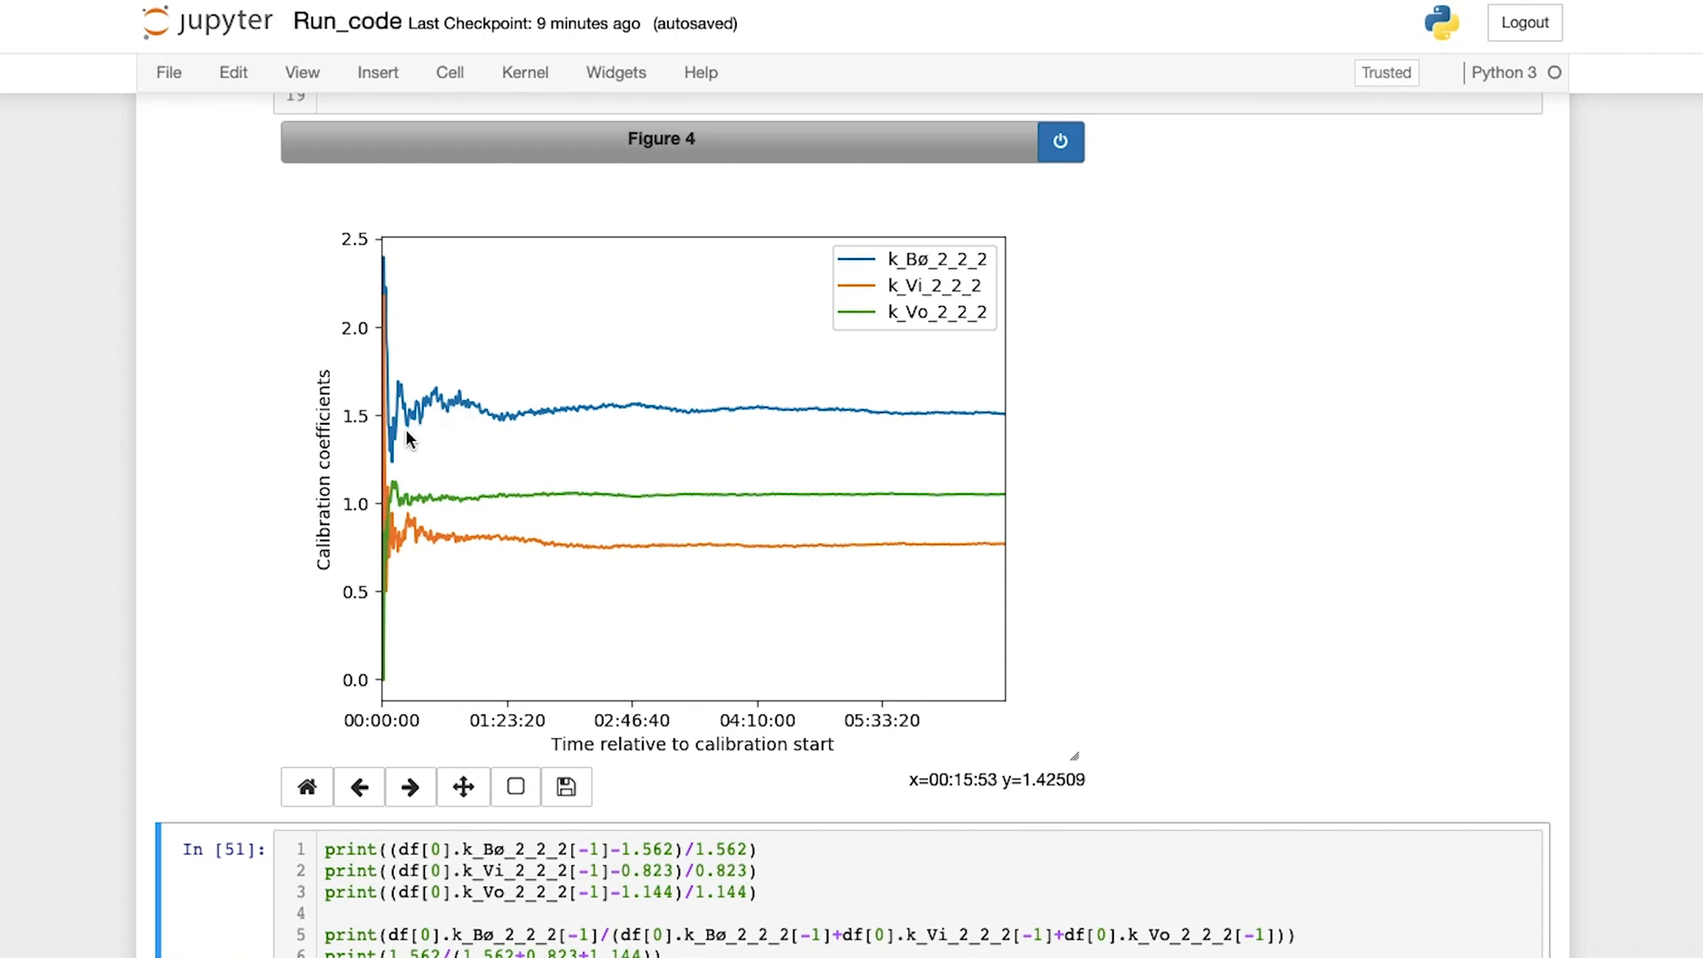
{"action": "mouse_move", "coordinate": [507, 422]}
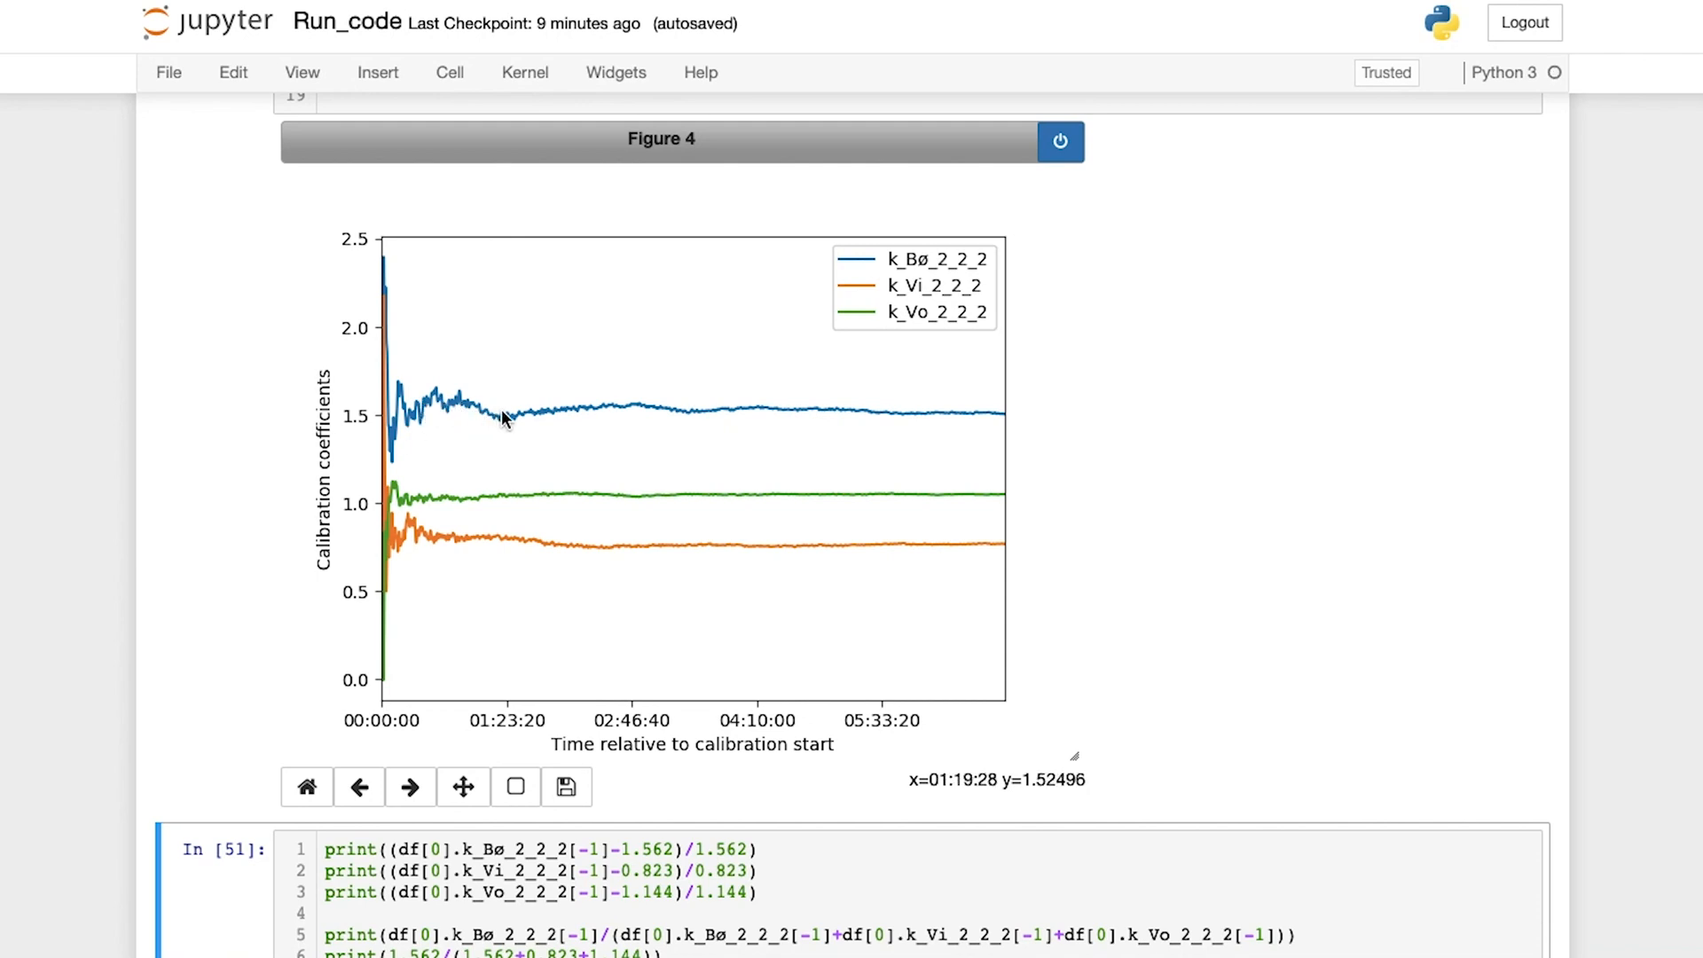
{"action": "mouse_move", "coordinate": [656, 422]}
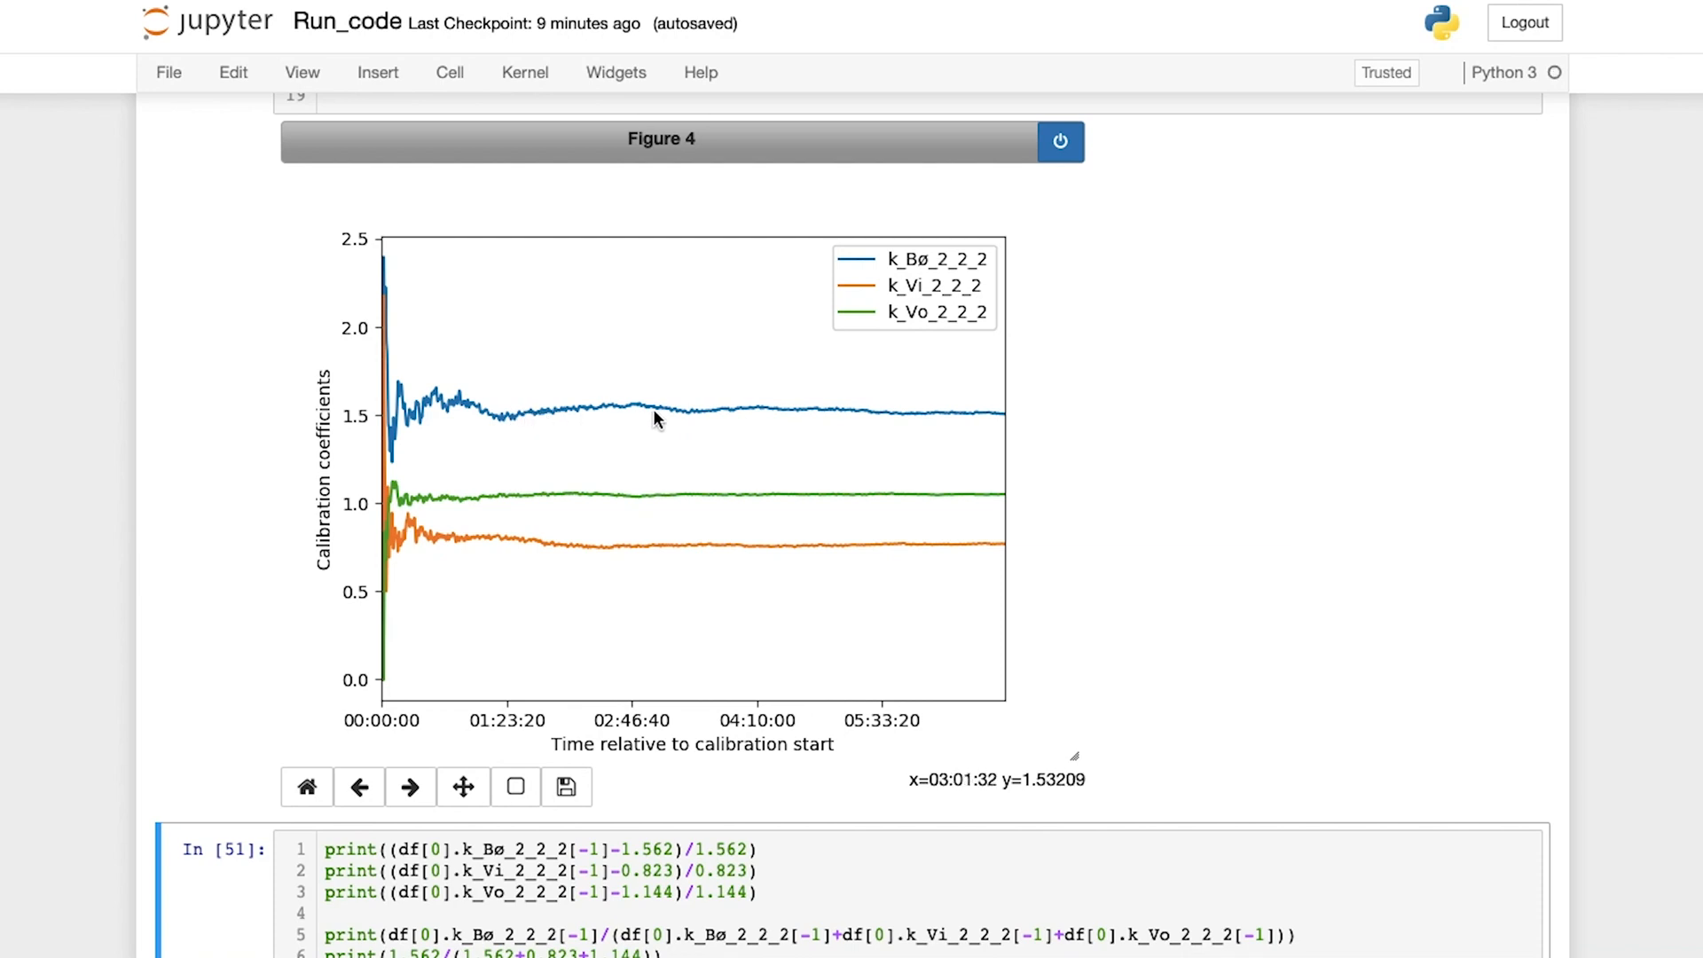
{"action": "mouse_move", "coordinate": [897, 424]}
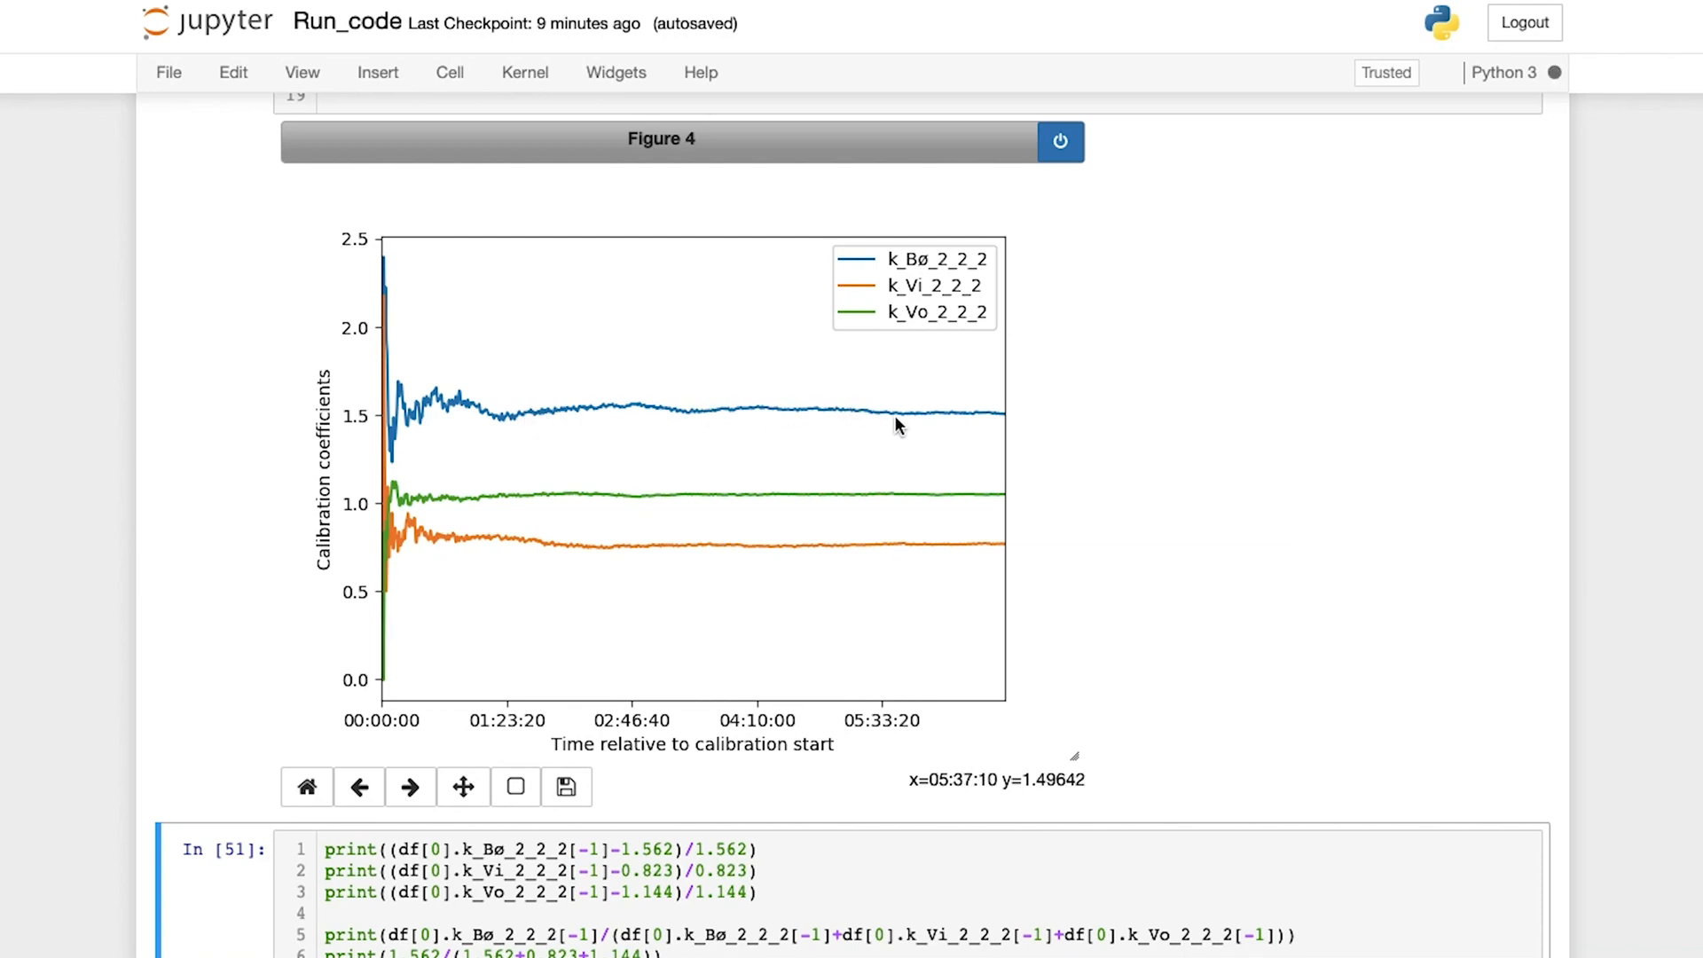
{"action": "mouse_move", "coordinate": [981, 419]}
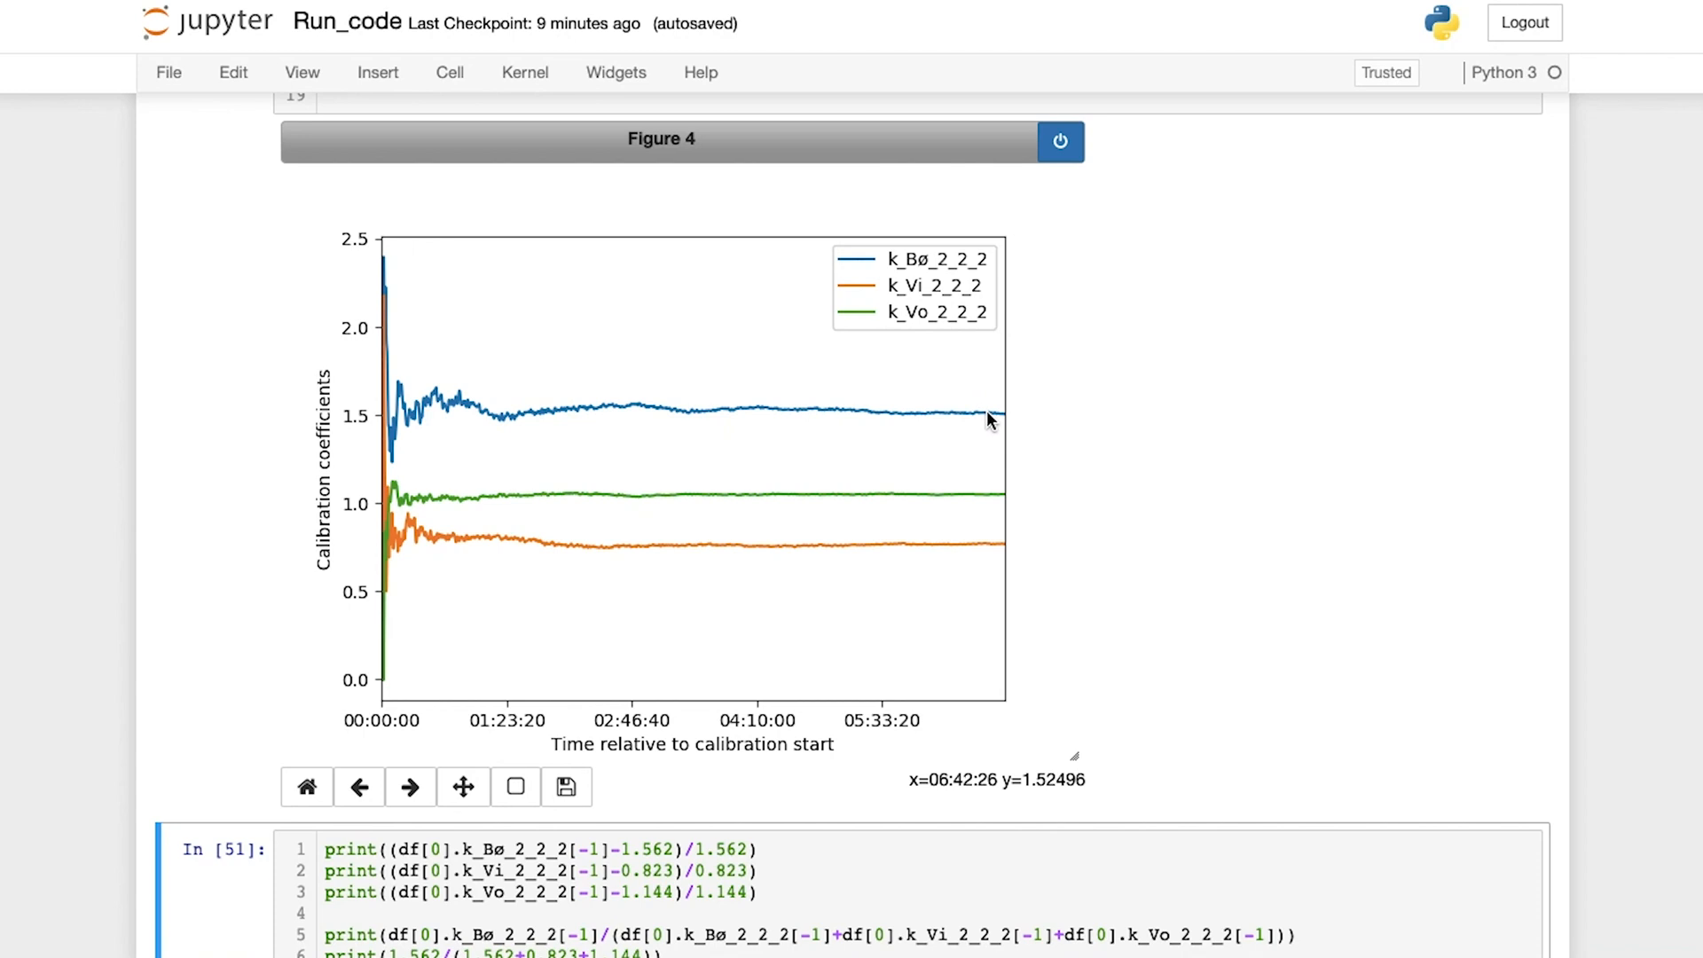
{"action": "mouse_move", "coordinate": [1001, 424]}
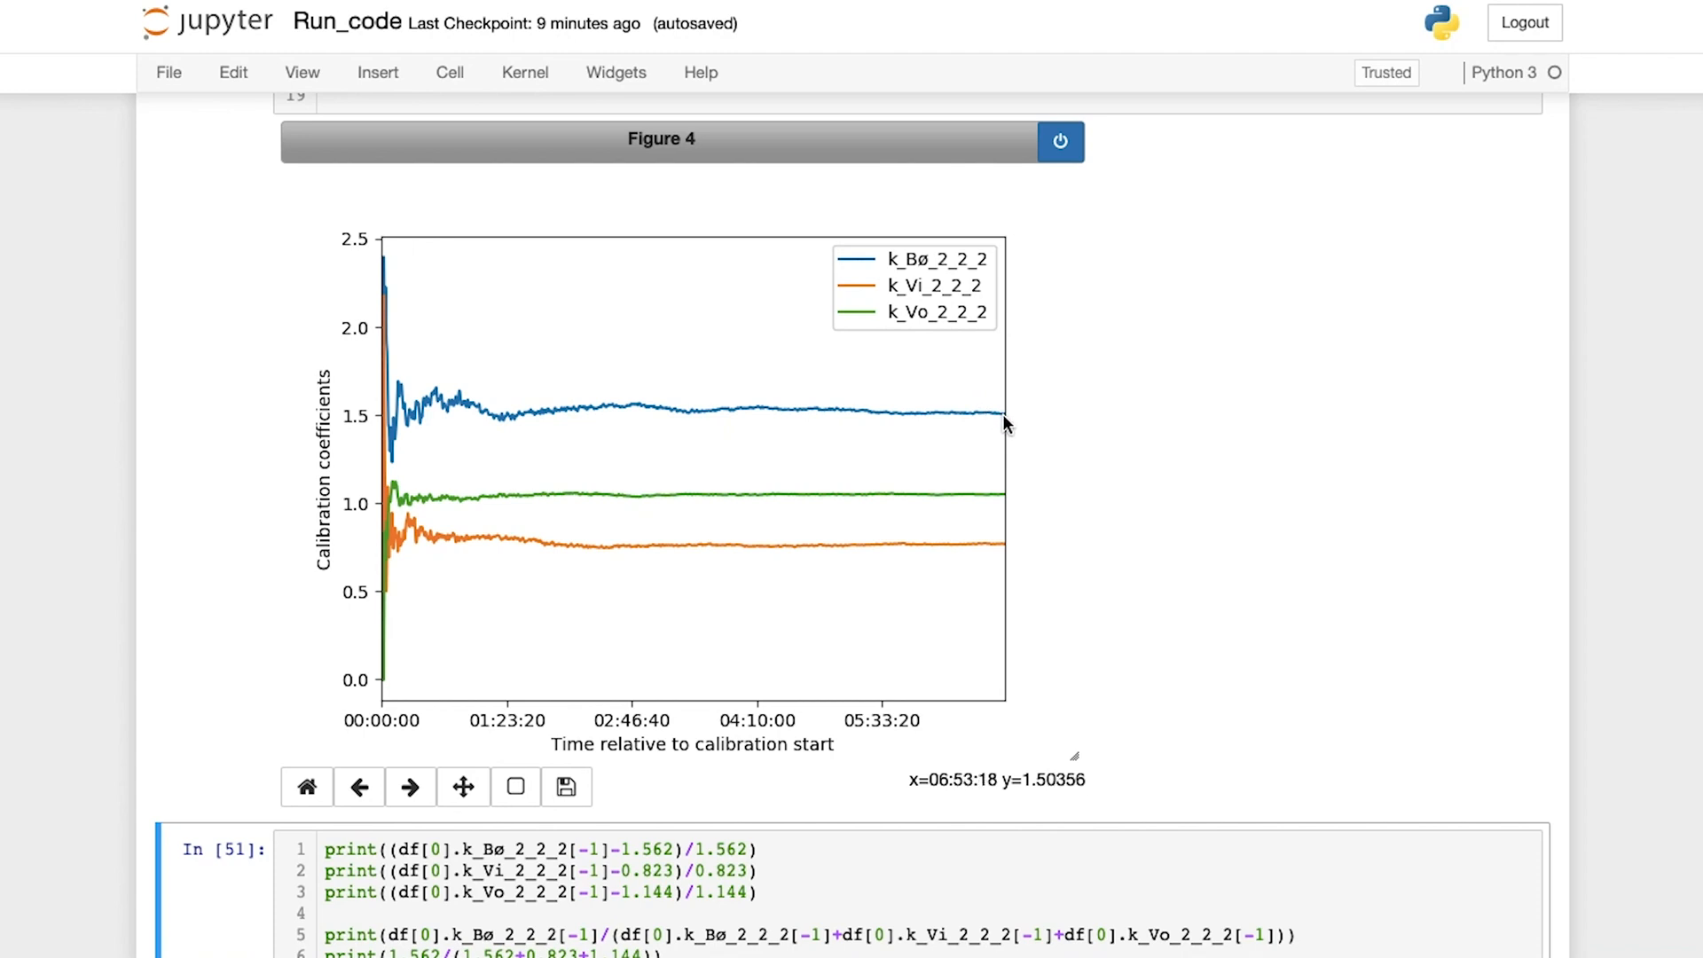